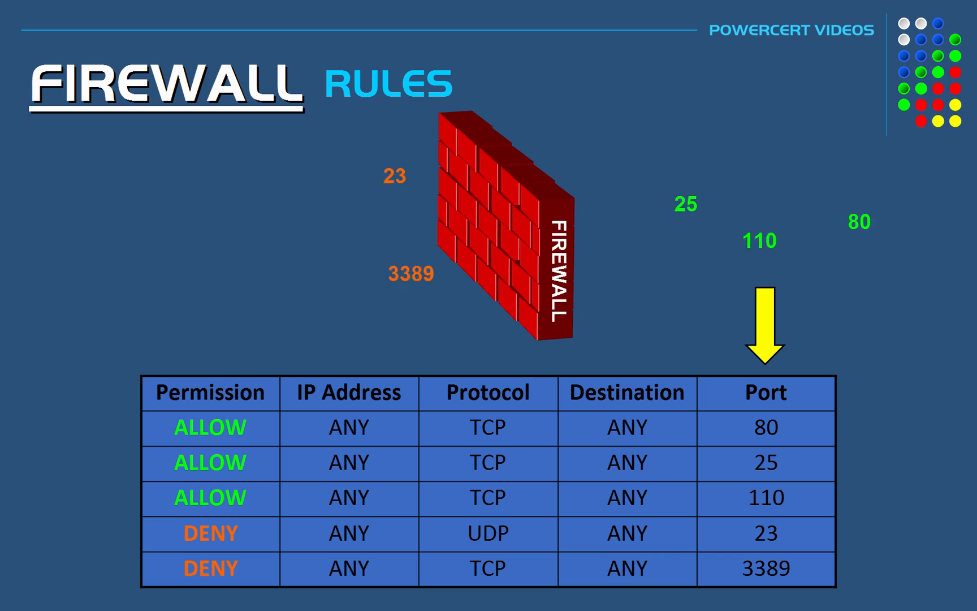
key(Right)
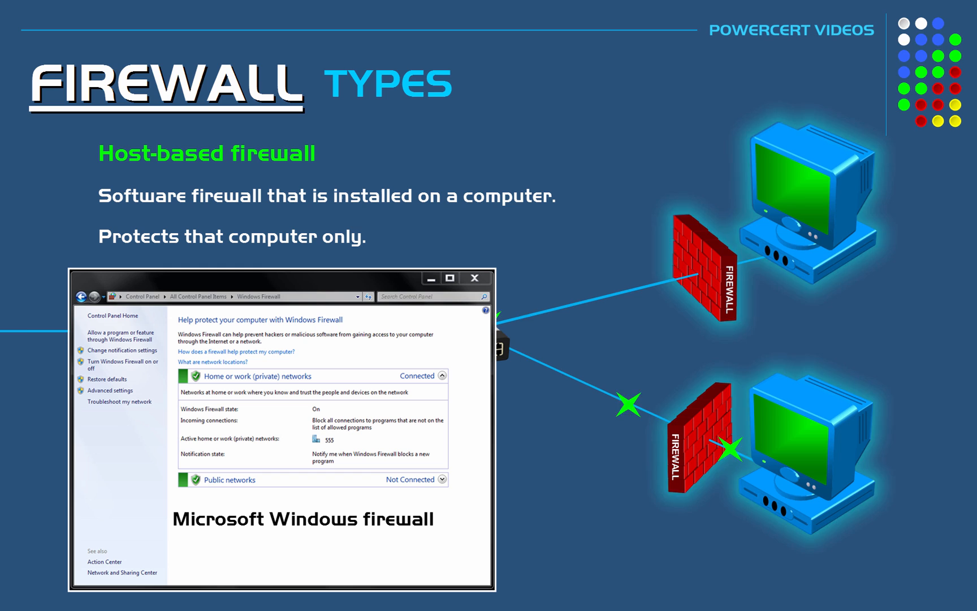